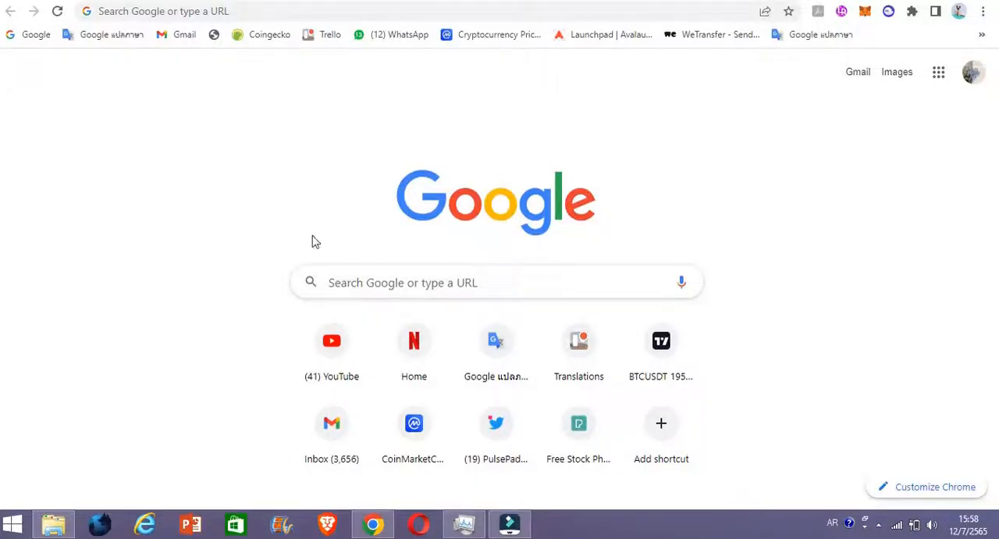
Attempt renaming the 4.51 GB T-shirts video, cancelling when PicaView COM blocks it.
{"action": "left_click", "coordinate": [53, 523]}
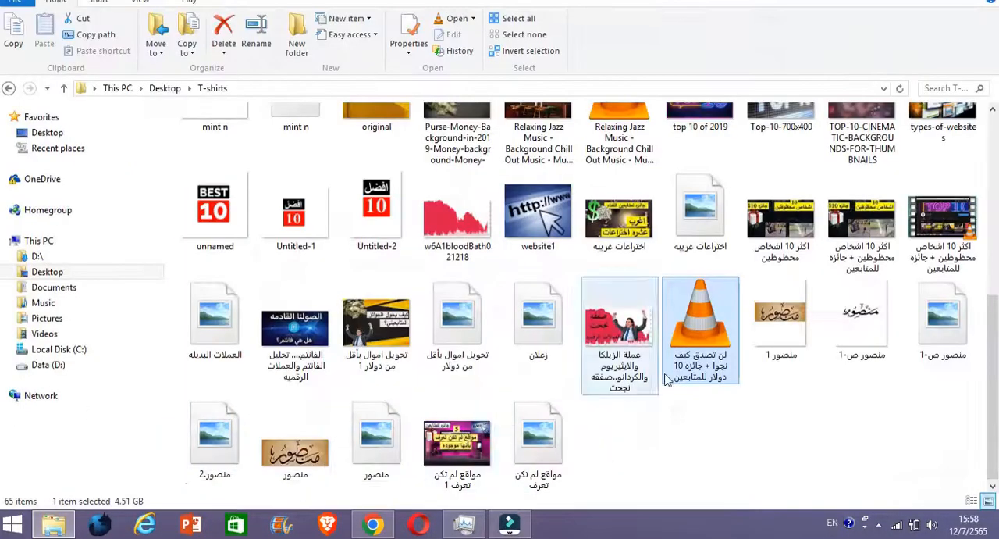
{"action": "left_click", "coordinate": [700, 320]}
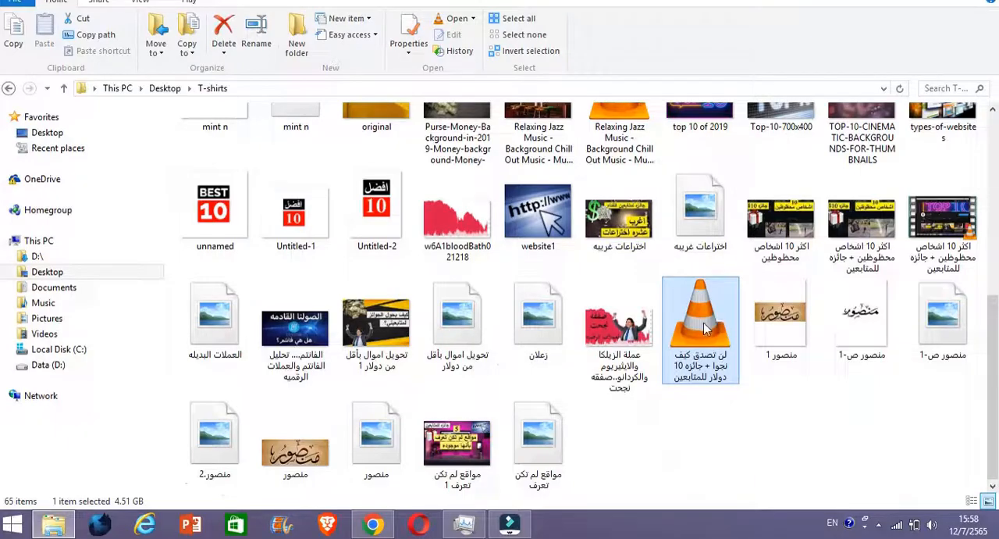
{"action": "right_click", "coordinate": [700, 328]}
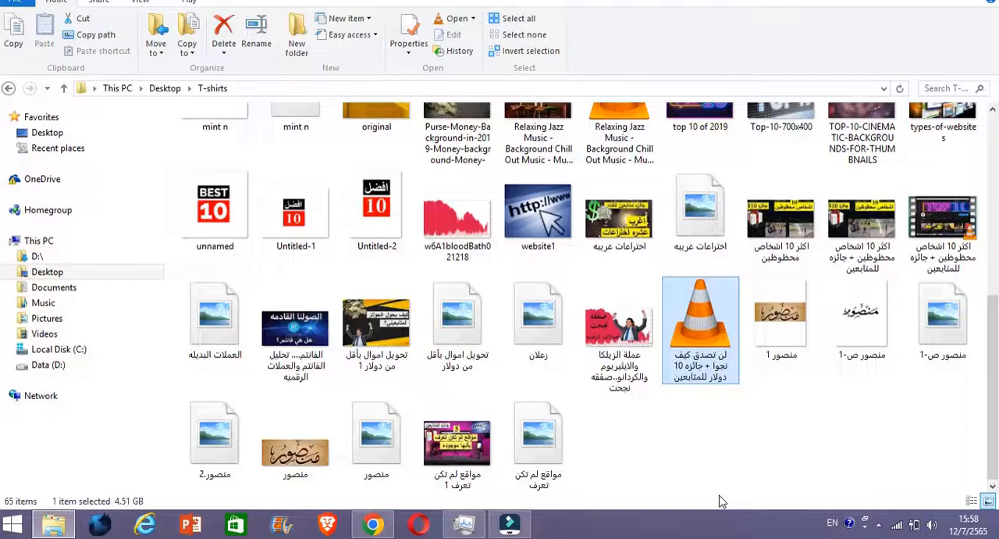
{"action": "right_click", "coordinate": [700, 329]}
{"action": "type", "text": "ggggggggggggggg"}
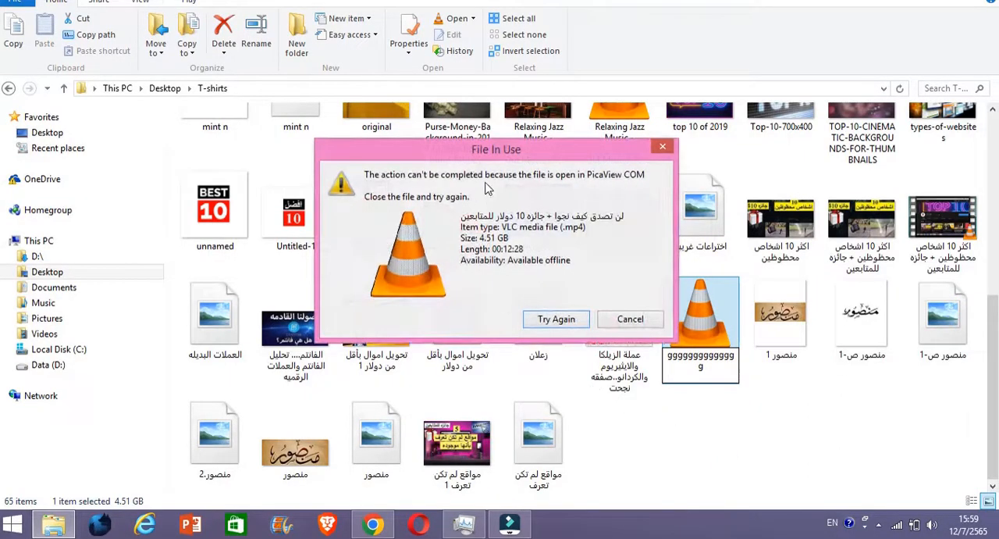
{"action": "mouse_move", "coordinate": [380, 203]}
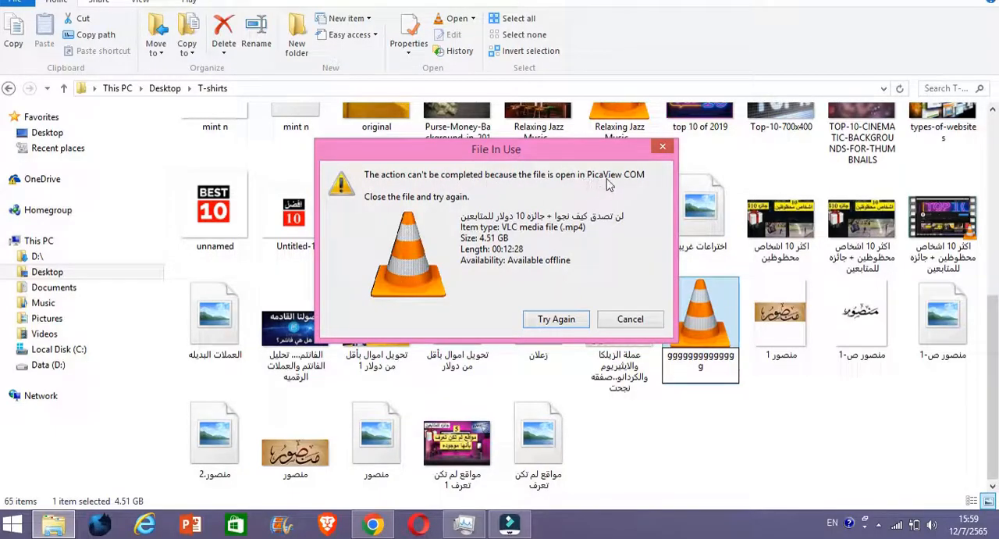
{"action": "mouse_move", "coordinate": [637, 294]}
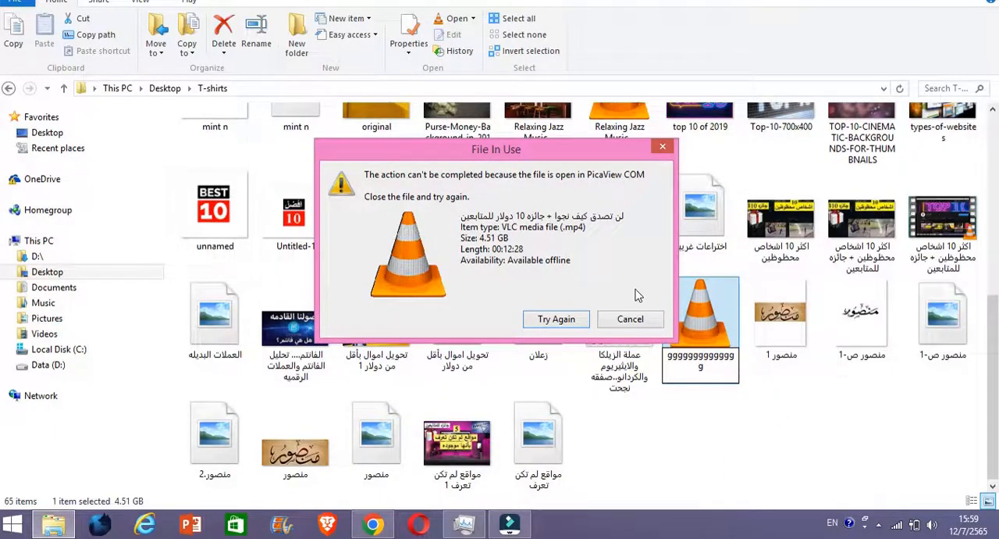
{"action": "left_click", "coordinate": [630, 318]}
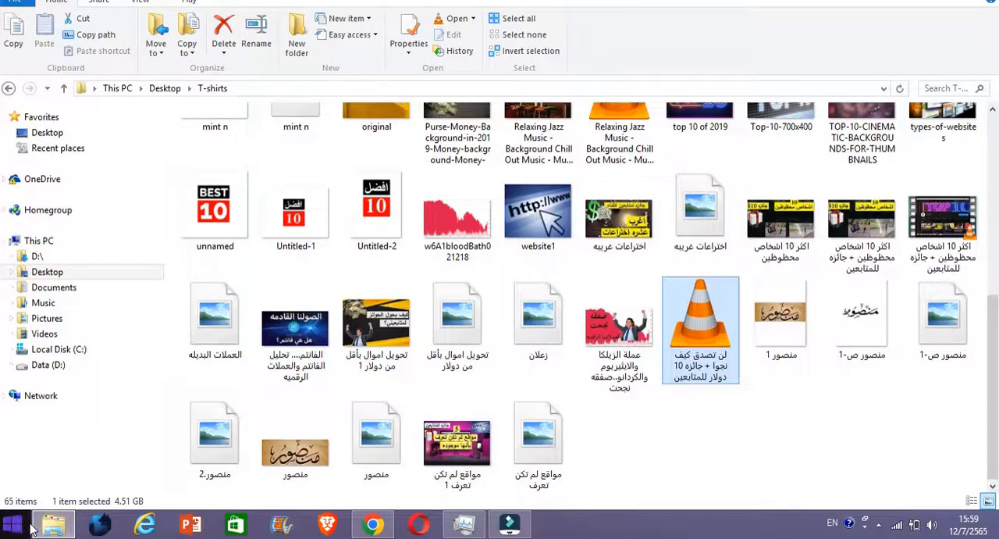
Launch resmon.exe from the Run dialog to start Resource Monitor.
{"action": "right_click", "coordinate": [14, 522]}
{"action": "type", "text": "r"}
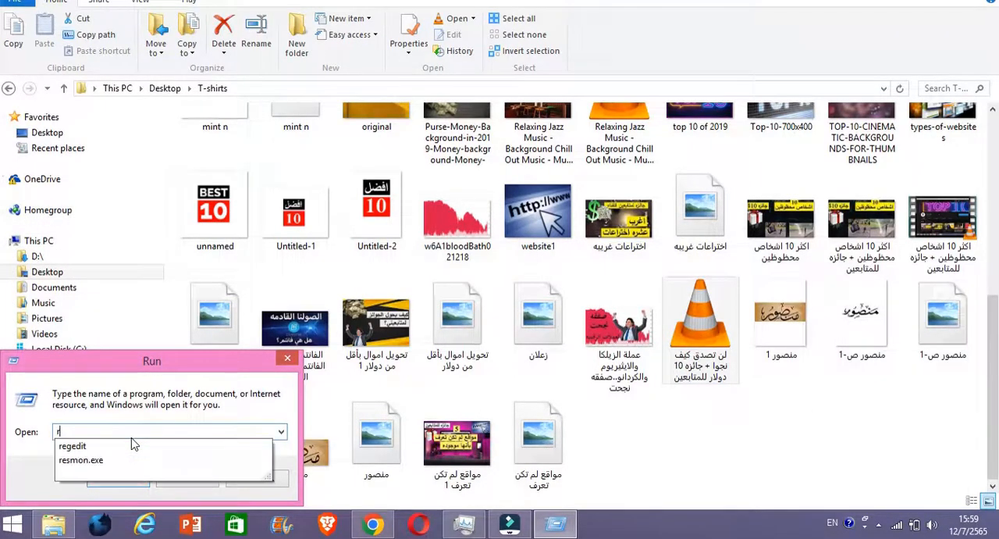
{"action": "type", "text": "esmo"}
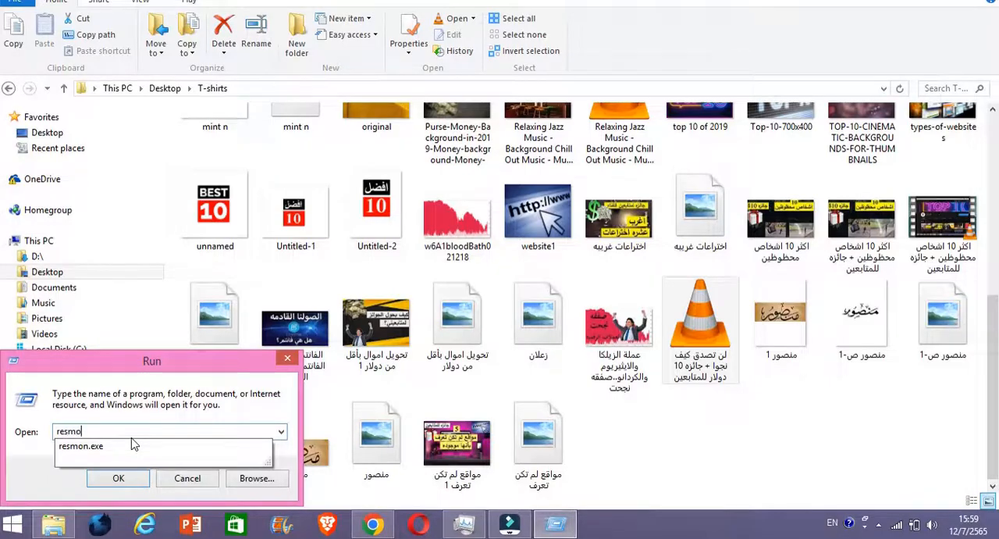
{"action": "left_click", "coordinate": [81, 445]}
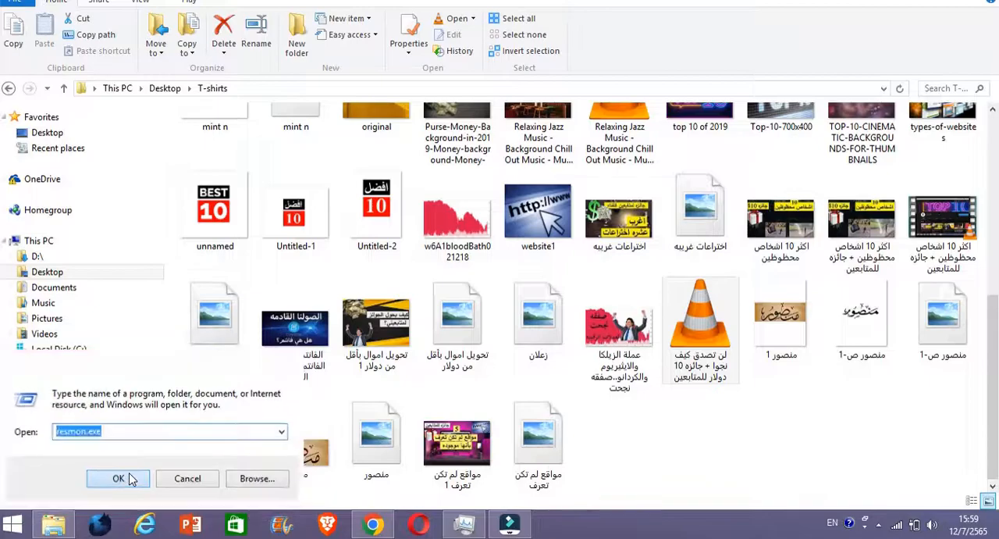
{"action": "left_click", "coordinate": [118, 478]}
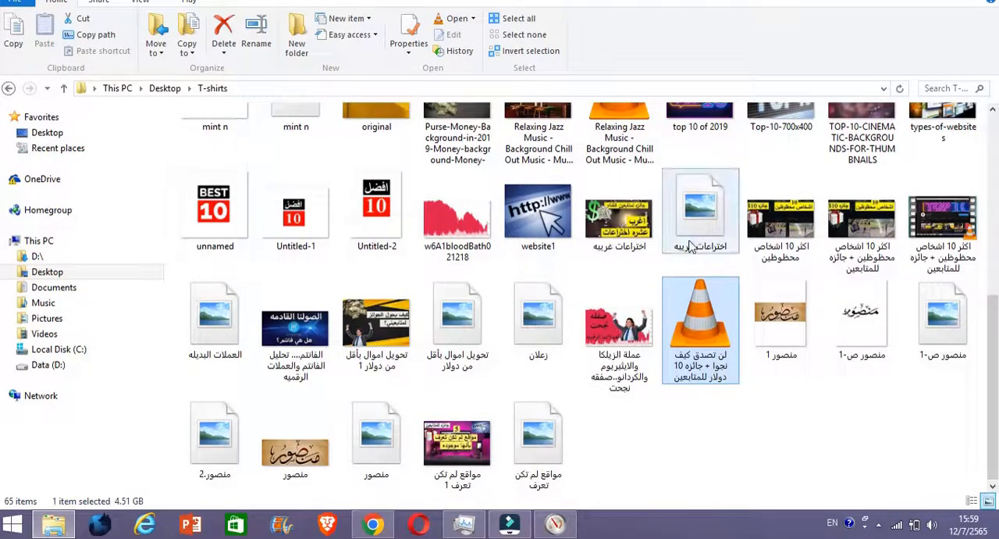
{"action": "mouse_move", "coordinate": [700, 320]}
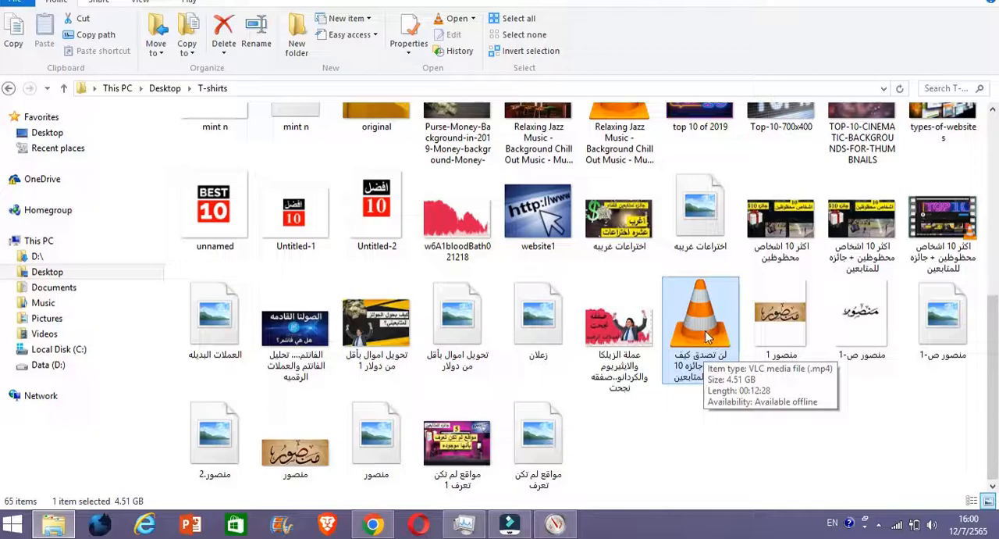
{"action": "mouse_move", "coordinate": [700, 300]}
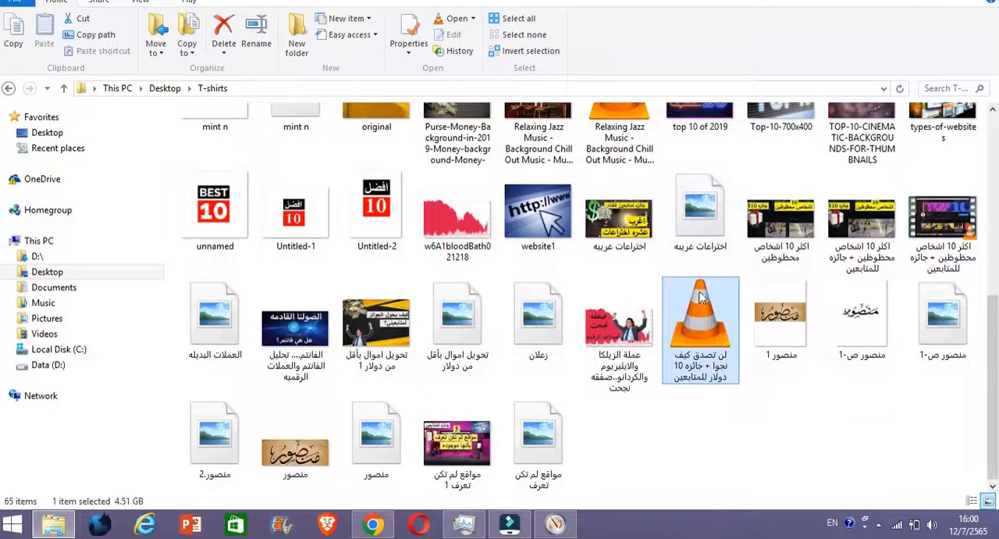
{"action": "mouse_move", "coordinate": [702, 332]}
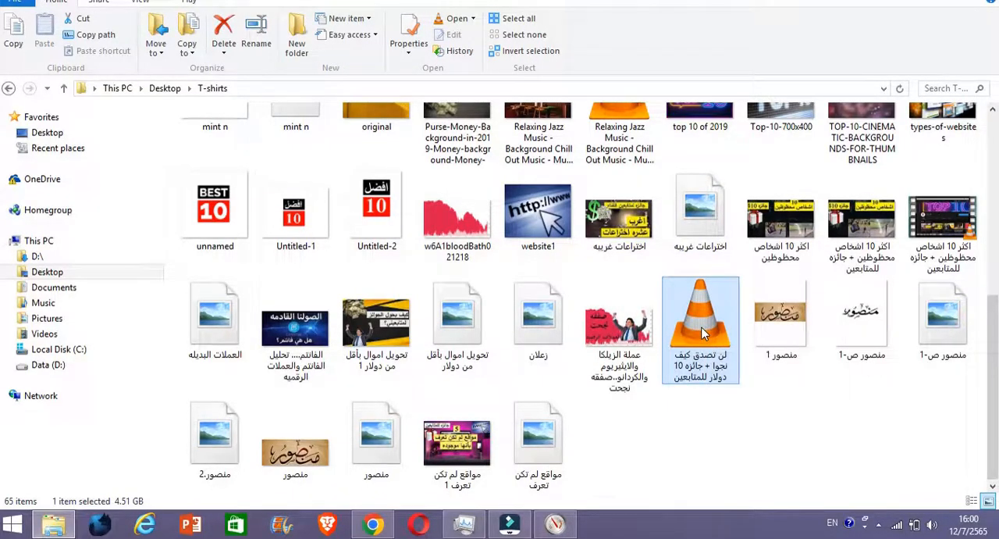
Retry renaming the 4.51 GB mp4 and dismiss the PicaView file-in-use warning.
{"action": "left_click", "coordinate": [651, 416]}
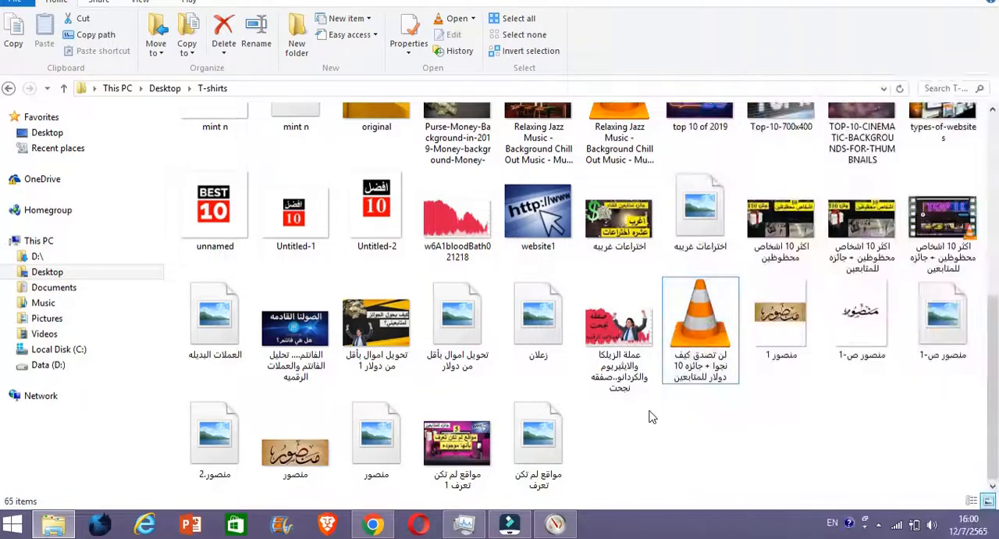
{"action": "right_click", "coordinate": [700, 328]}
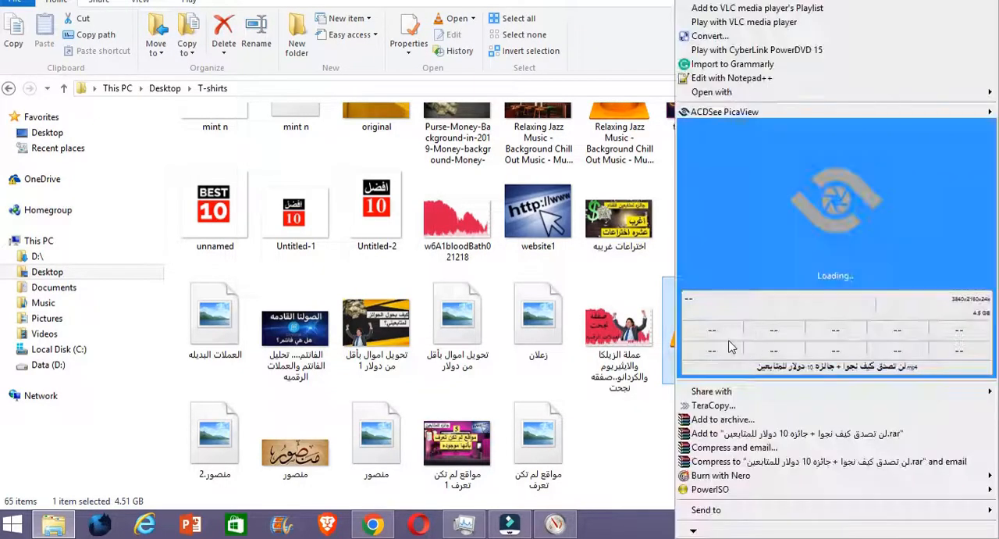
{"action": "mouse_move", "coordinate": [791, 264]}
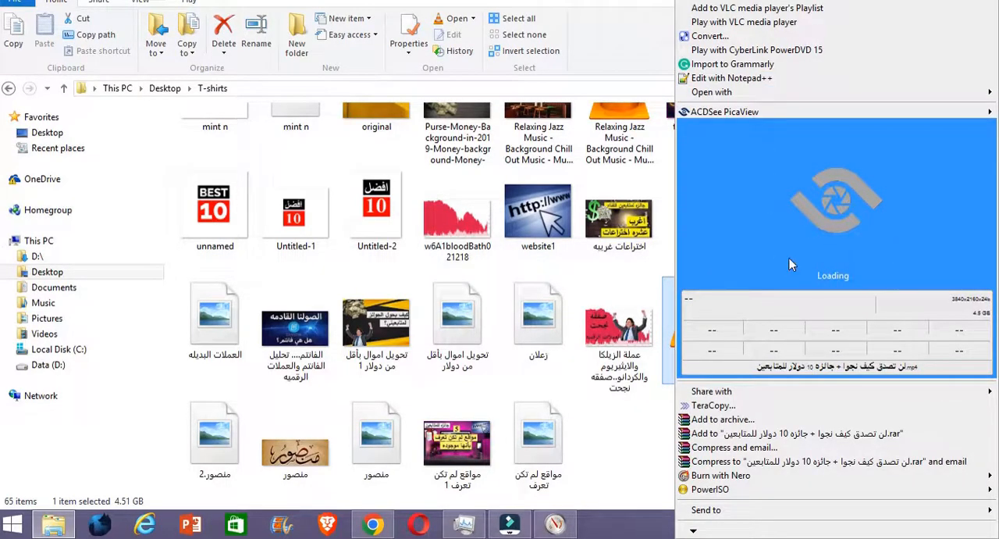
{"action": "mouse_move", "coordinate": [862, 280]}
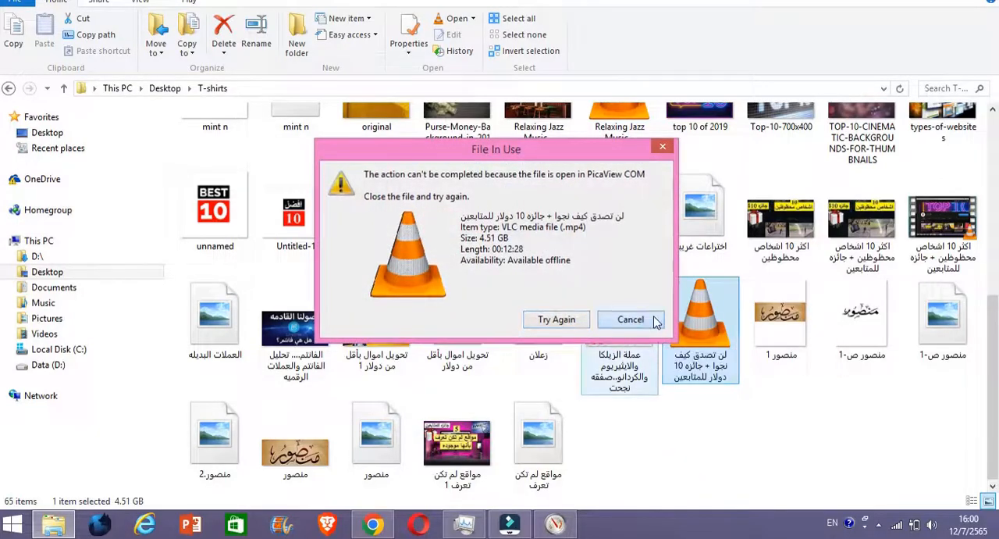
{"action": "left_click", "coordinate": [555, 523]}
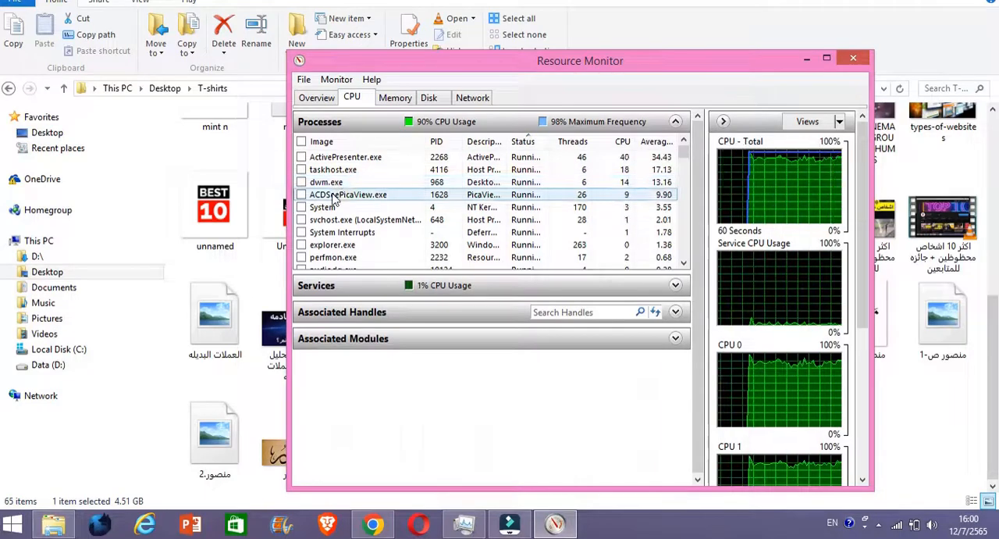
Bring up the process actions for ACDSeePicaView.exe in Resource Monitor.
{"action": "right_click", "coordinate": [348, 195]}
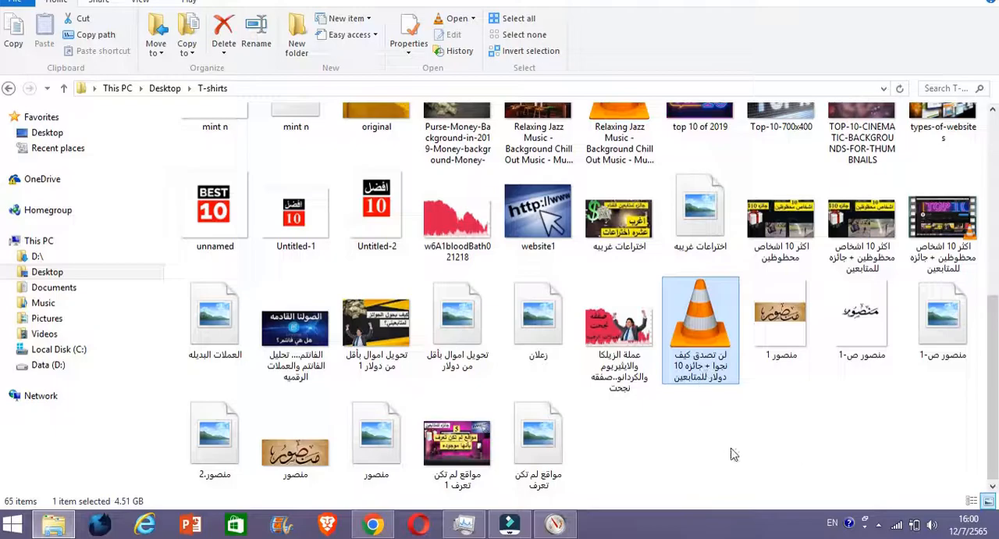
Rename the 4.51 GB video to a long string of h letters.
{"action": "left_click", "coordinate": [700, 367]}
{"action": "type", "text": "hhhhhhhhhhhhhh"}
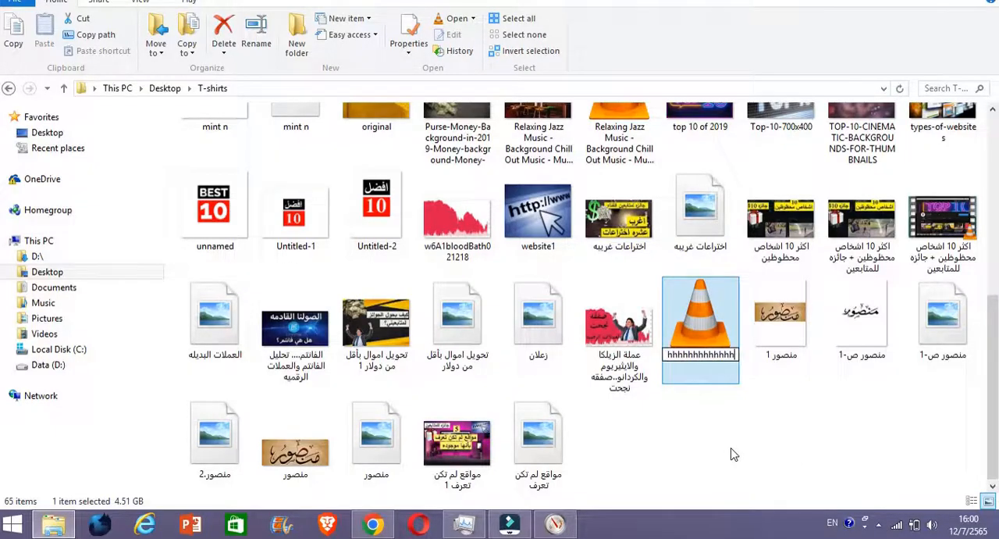
{"action": "scroll", "scroll_direction": "up", "scroll_amount": 3}
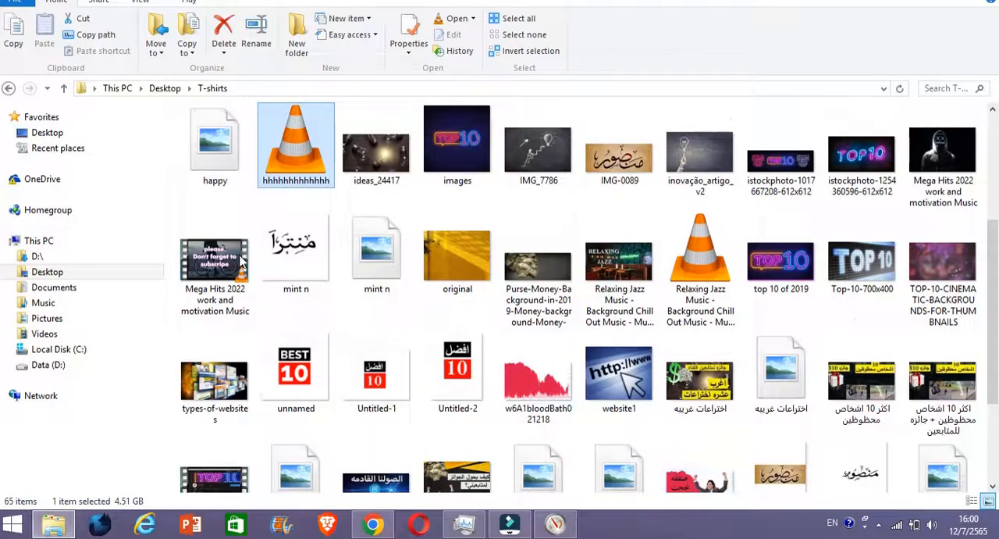
{"action": "left_click", "coordinate": [377, 145]}
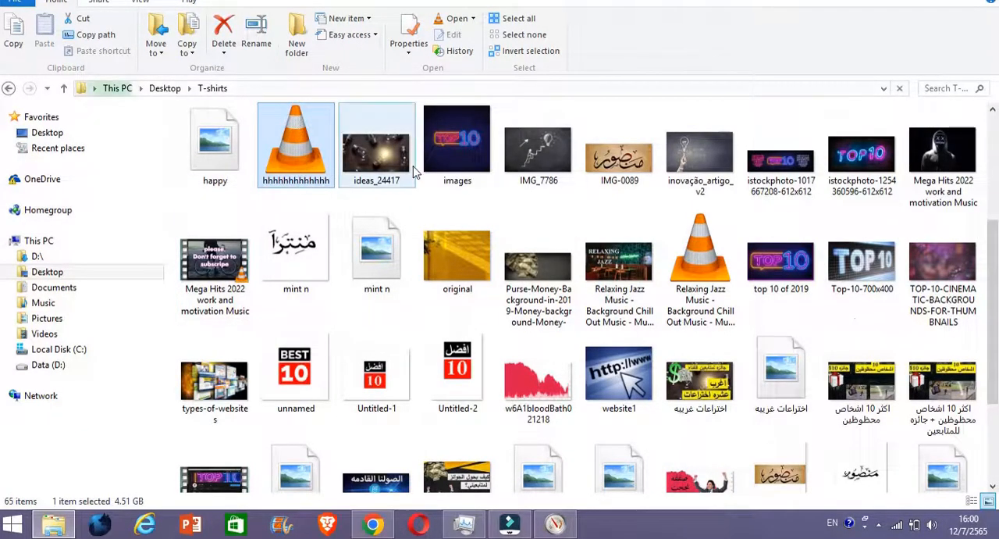
Try renaming the h-named video again and cancel the file-in-use warning.
{"action": "left_click", "coordinate": [295, 144]}
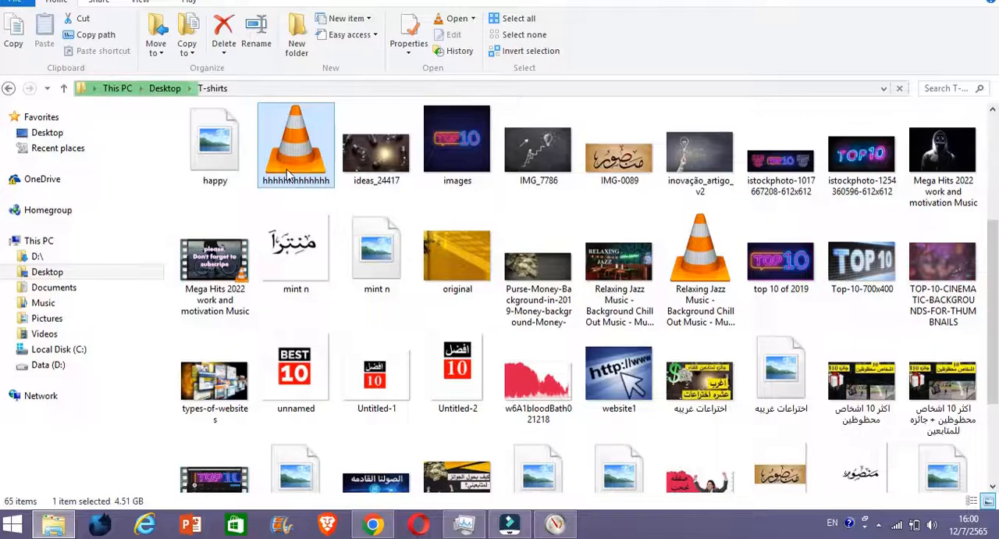
{"action": "right_click", "coordinate": [295, 145]}
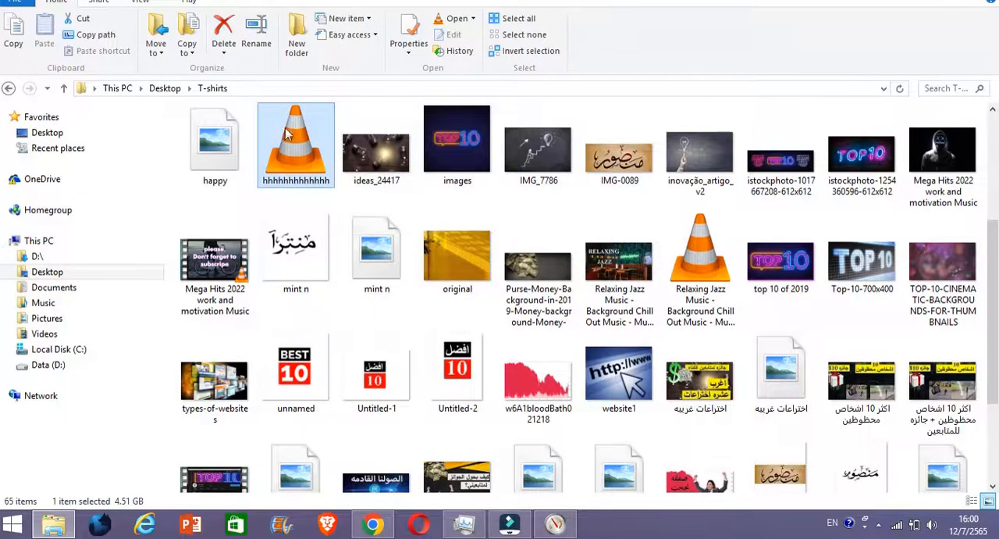
{"action": "right_click", "coordinate": [296, 145]}
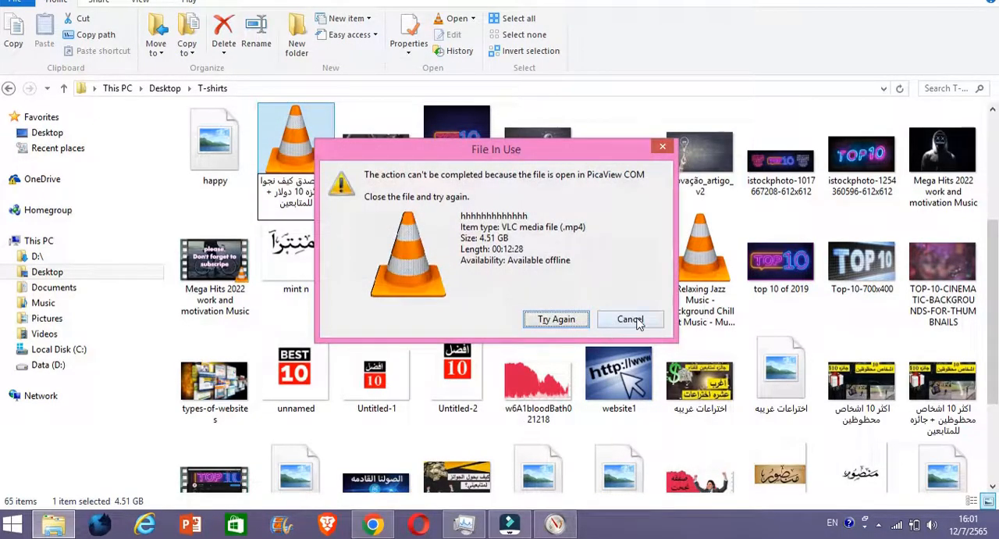
{"action": "left_click", "coordinate": [629, 318]}
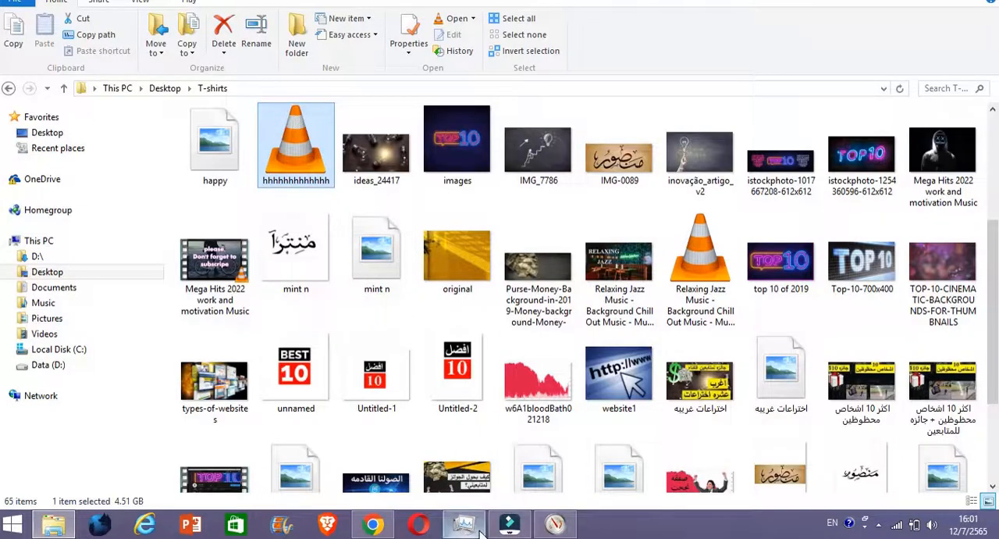
End the relaunched ACDSeePicaView.exe process in Resource Monitor and confirm.
{"action": "left_click", "coordinate": [464, 523]}
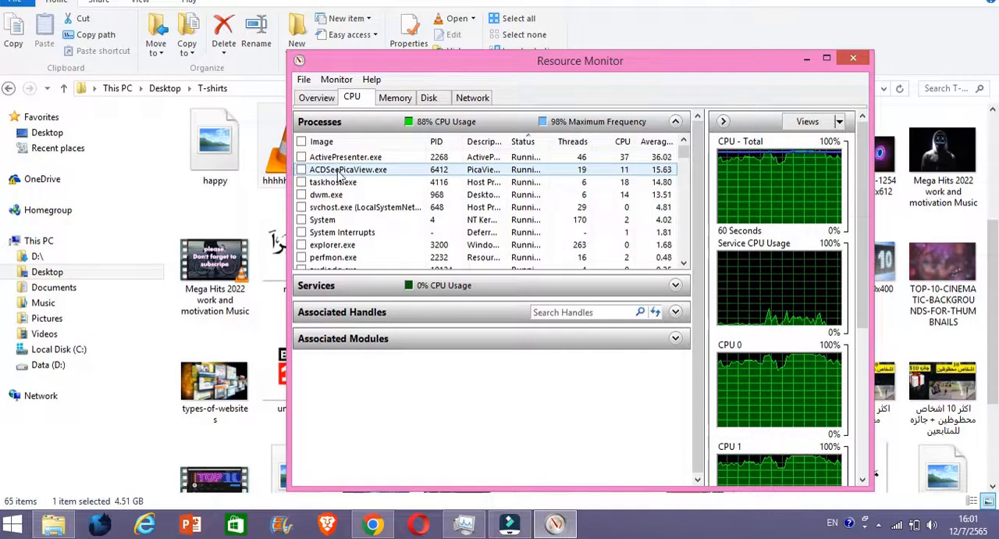
{"action": "right_click", "coordinate": [348, 169]}
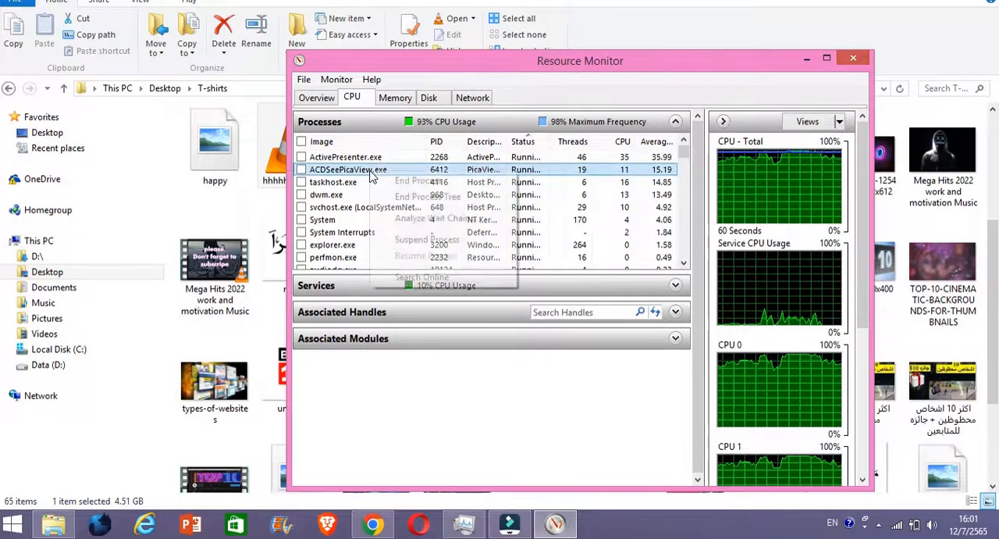
{"action": "left_click", "coordinate": [416, 180]}
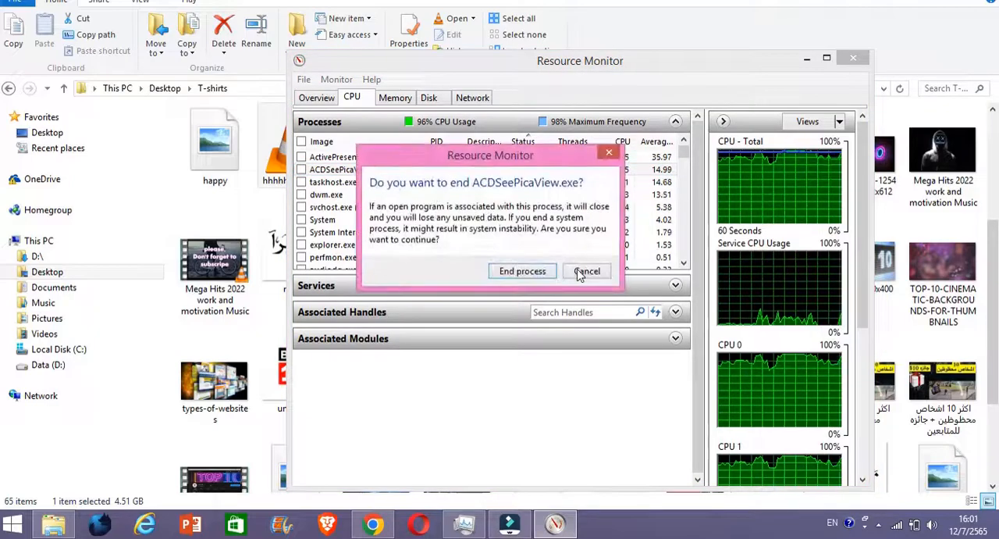
{"action": "left_click", "coordinate": [586, 271]}
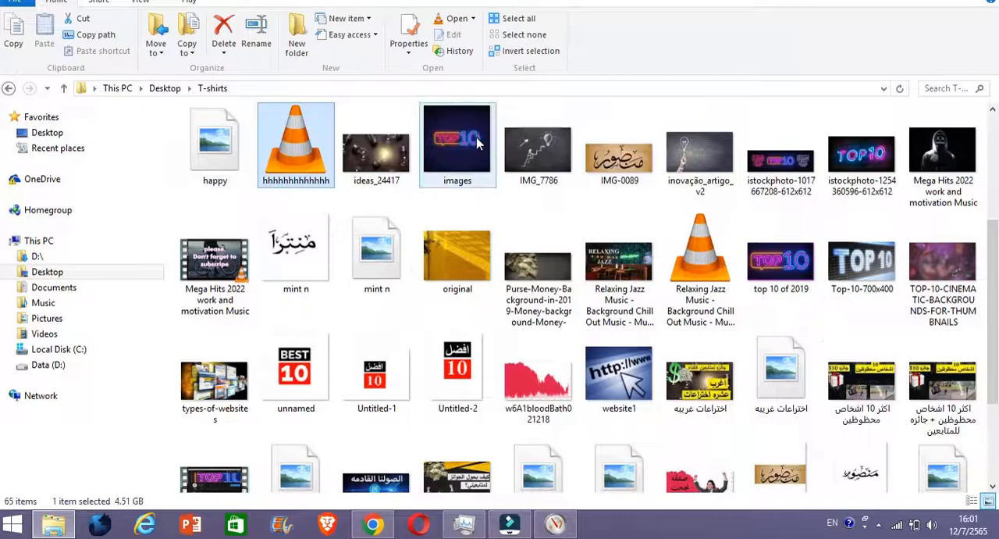
Rename the h-named 4.51 GB video back to its long Arabic title.
{"action": "left_click", "coordinate": [296, 144]}
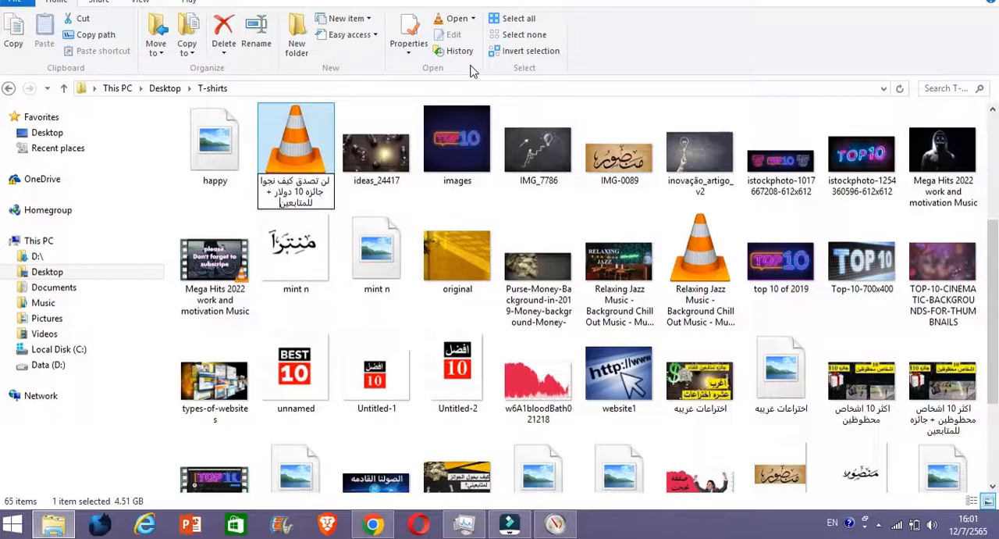
{"action": "scroll", "scroll_direction": "down", "scroll_amount": 3}
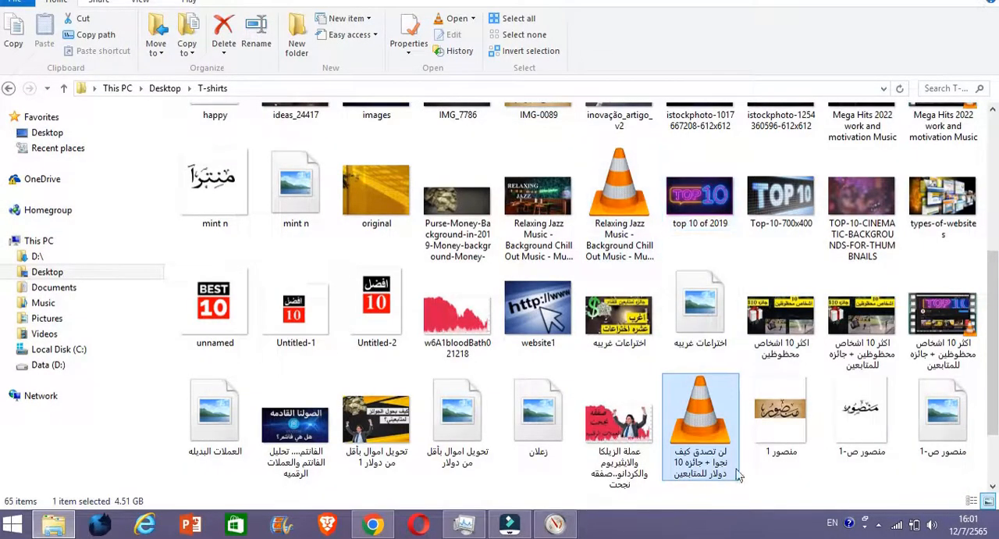
{"action": "scroll", "scroll_direction": "down", "scroll_amount": 3}
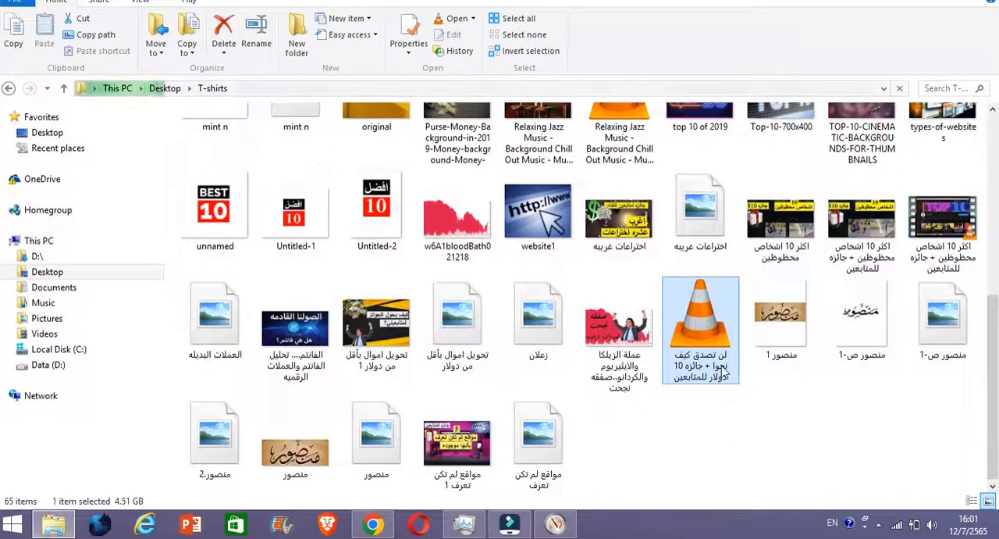